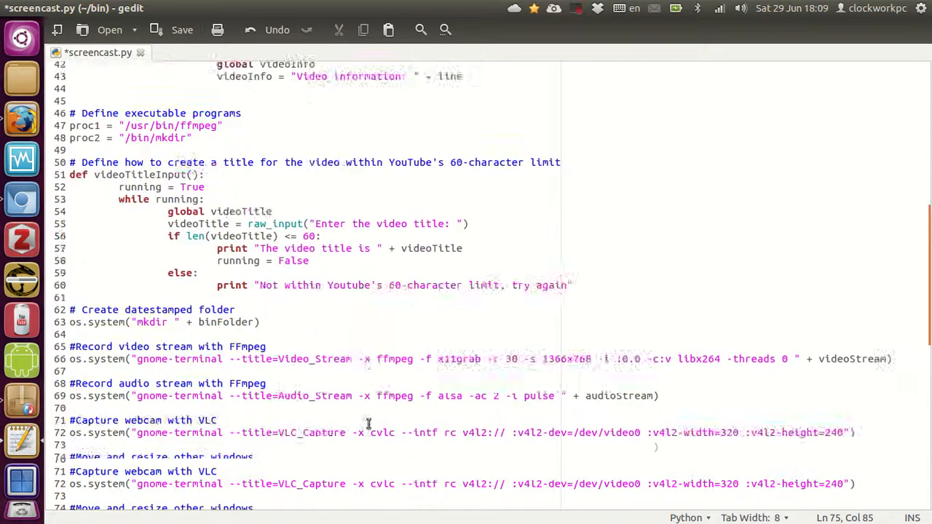
- Run demo commands in the extra system-info terminal while screen, audio and webcam keep recording
{"action": "scroll", "scroll_direction": "down", "scroll_amount": 3}
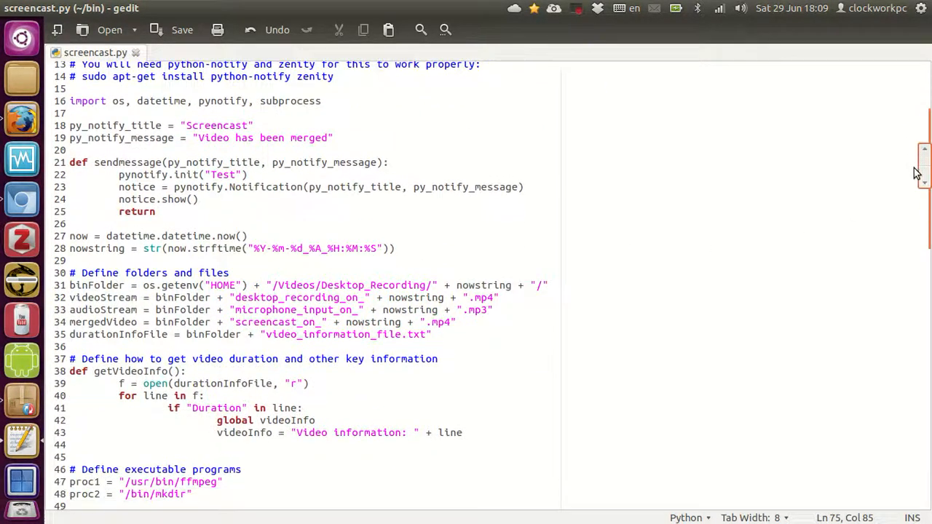
{"action": "scroll", "scroll_direction": "down", "scroll_amount": 3}
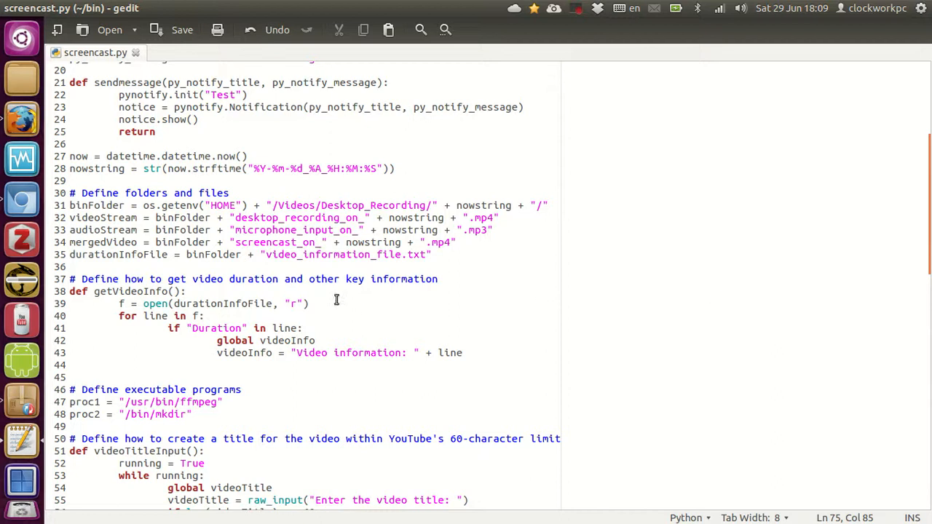
{"action": "left_click", "coordinate": [248, 230]}
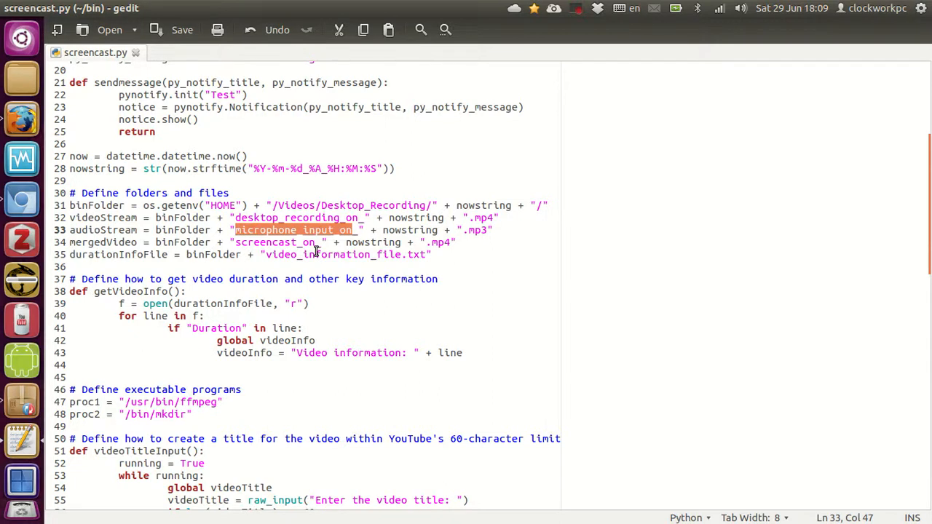
{"action": "scroll", "scroll_direction": "down", "scroll_amount": 3}
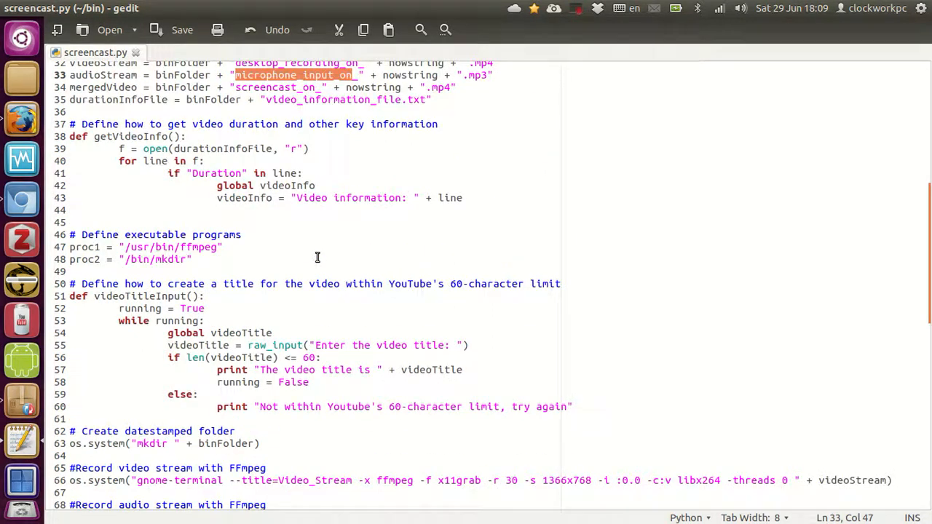
{"action": "scroll", "scroll_direction": "down", "scroll_amount": 3}
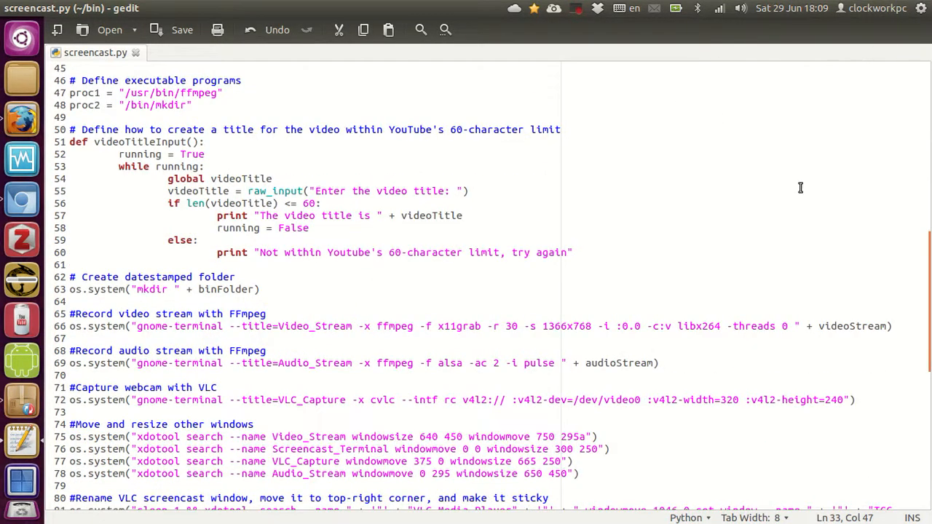
{"action": "mouse_move", "coordinate": [777, 113]}
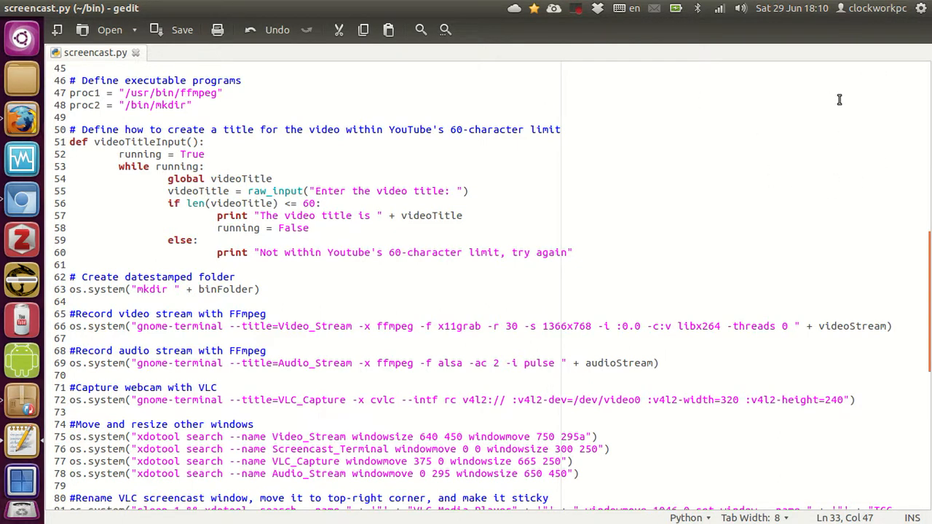
{"action": "mouse_move", "coordinate": [800, 119]}
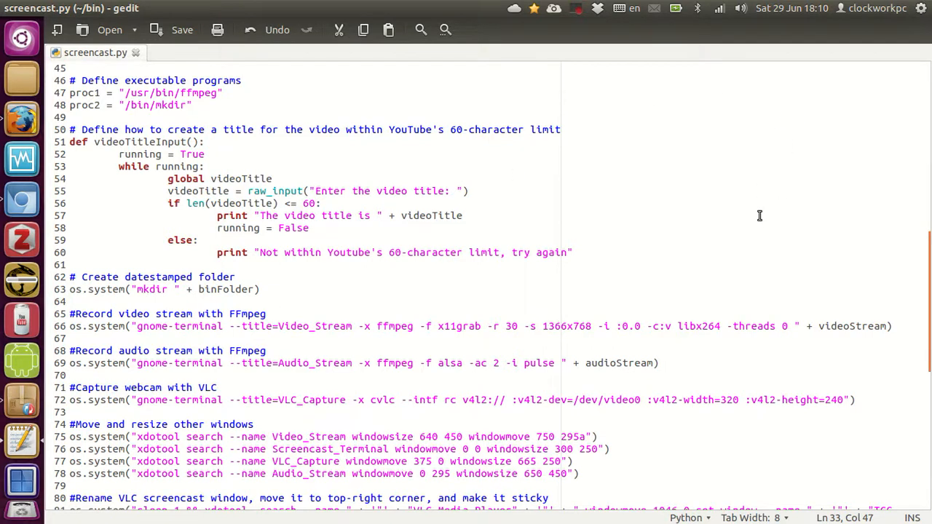
{"action": "mouse_move", "coordinate": [839, 113]}
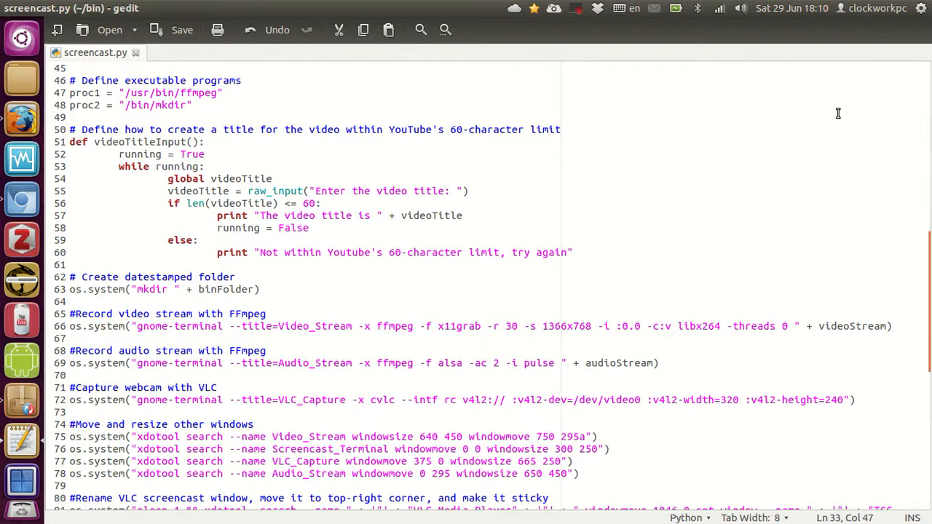
{"action": "mouse_move", "coordinate": [800, 98]}
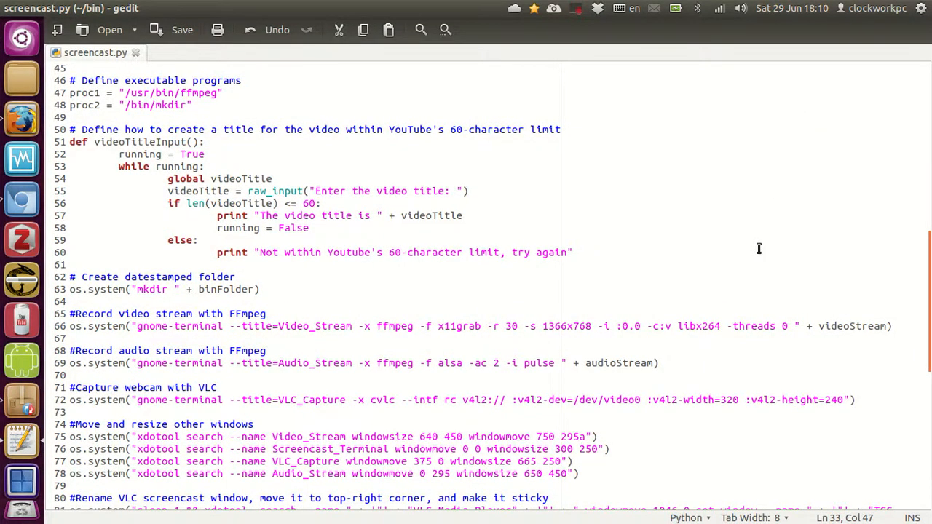
{"action": "scroll", "scroll_direction": "down", "scroll_amount": 3}
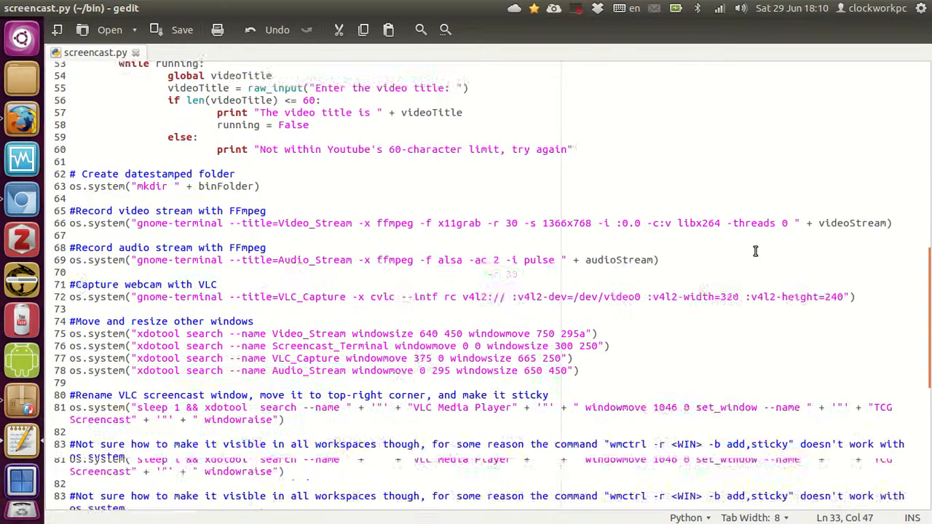
{"action": "scroll", "scroll_direction": "down", "scroll_amount": 3}
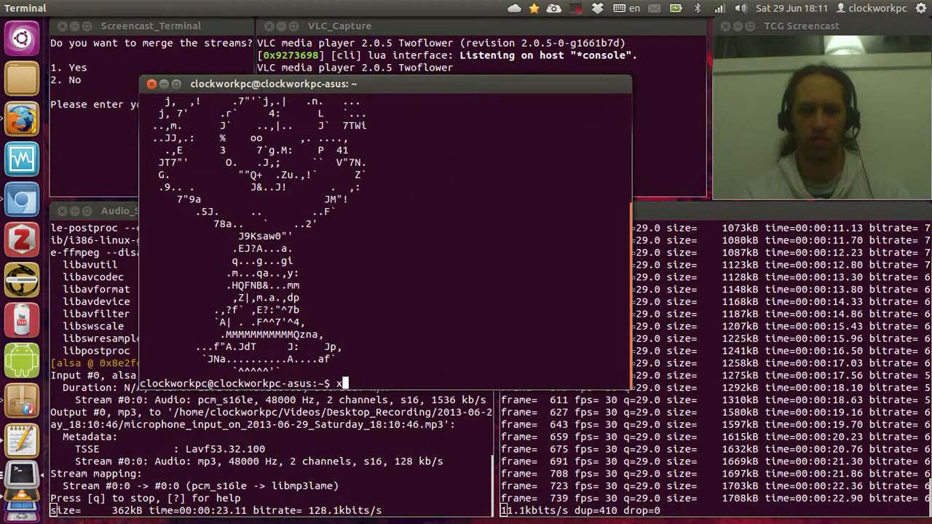
{"action": "type", "text": "doto"}
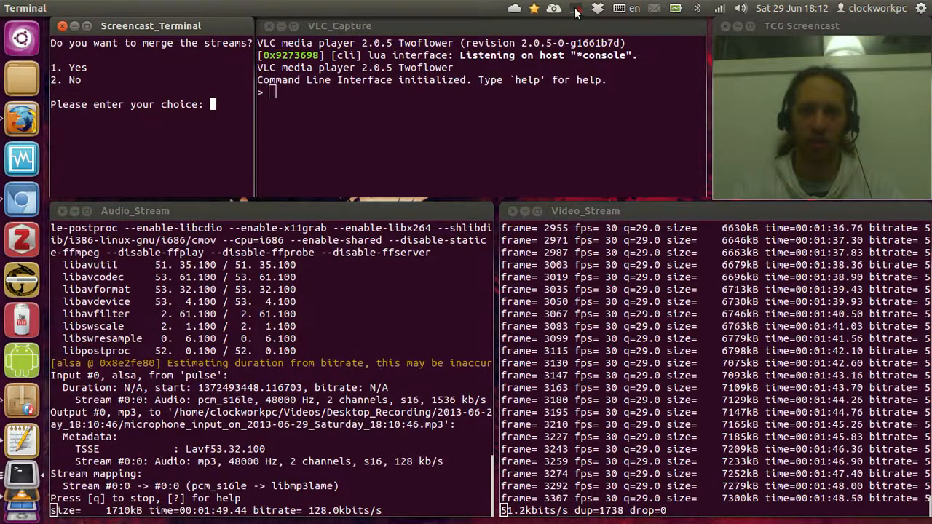
- Stop the recording from the Kazam indicator so the capture windows close
{"action": "left_click", "coordinate": [575, 9]}
{"action": "type", "text": "1"}
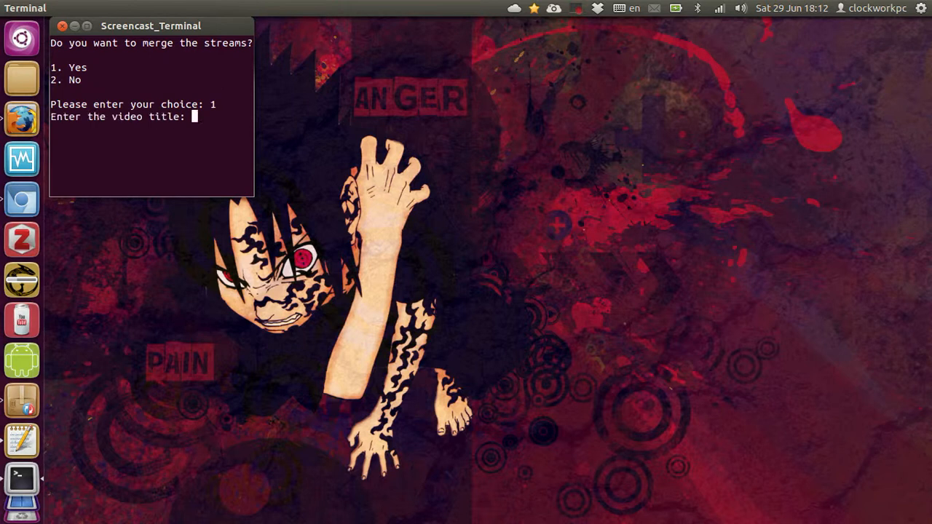
- Enter the video title 'Demonstration of FFmpeg' at the script's prompt
{"action": "type", "text": "Demo"}
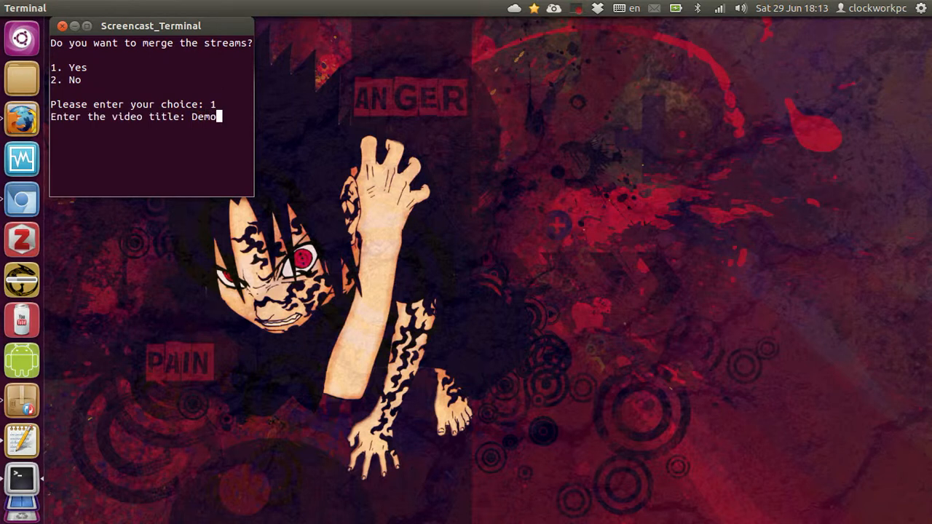
{"action": "type", "text": "nstrea"}
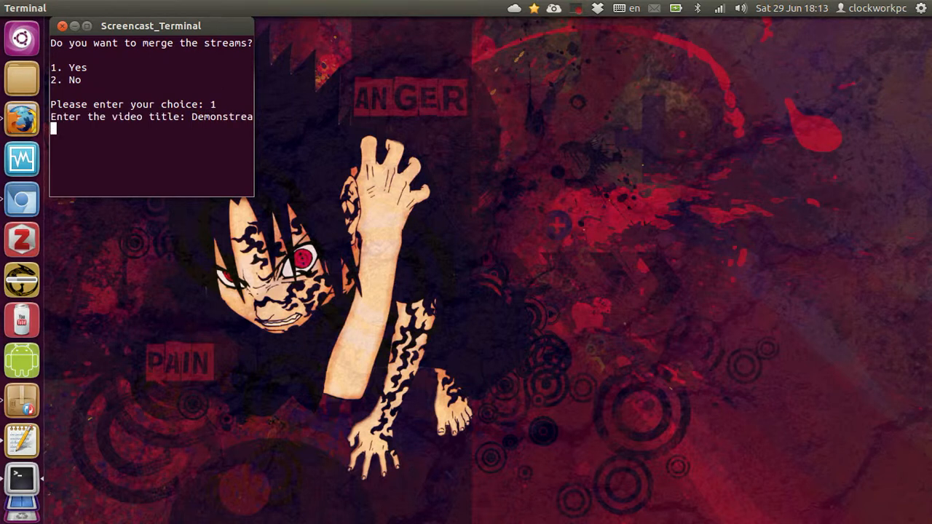
{"action": "type", "text": "De"}
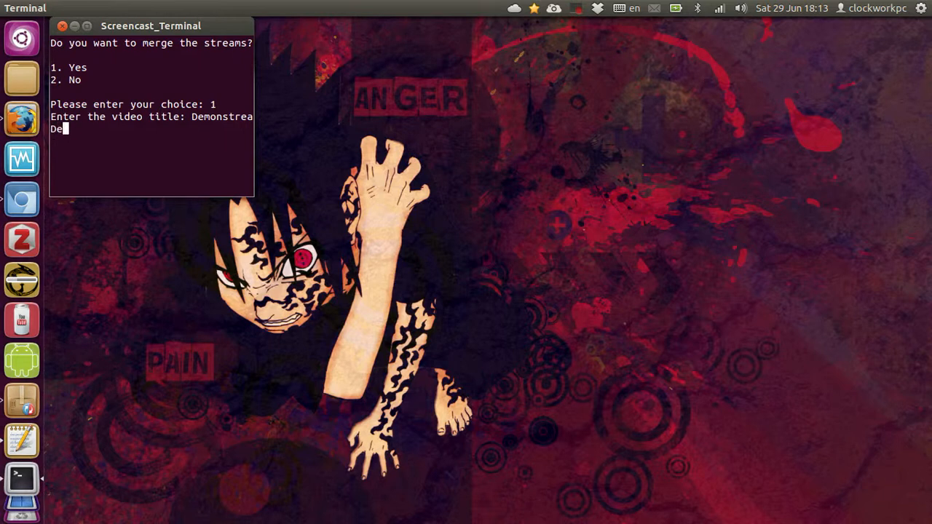
{"action": "type", "text": "Demonstration of"}
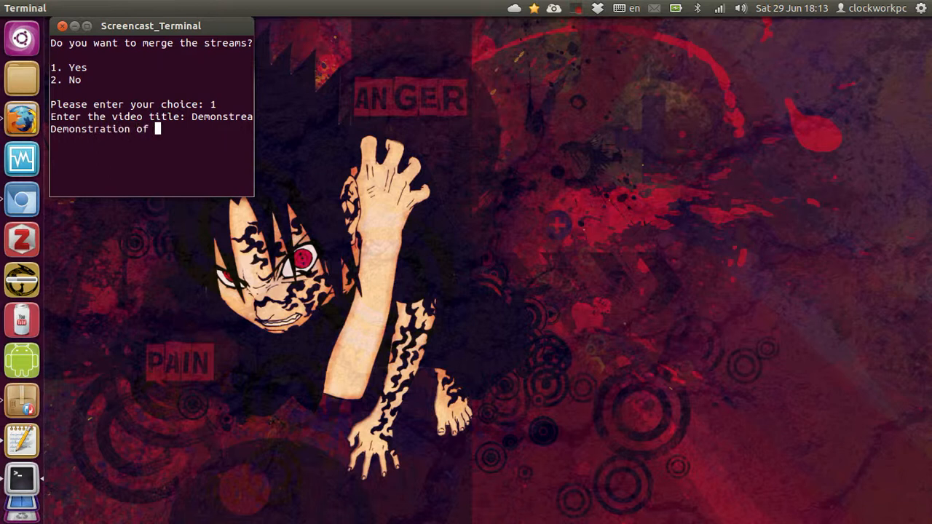
{"action": "type", "text": "FFm"}
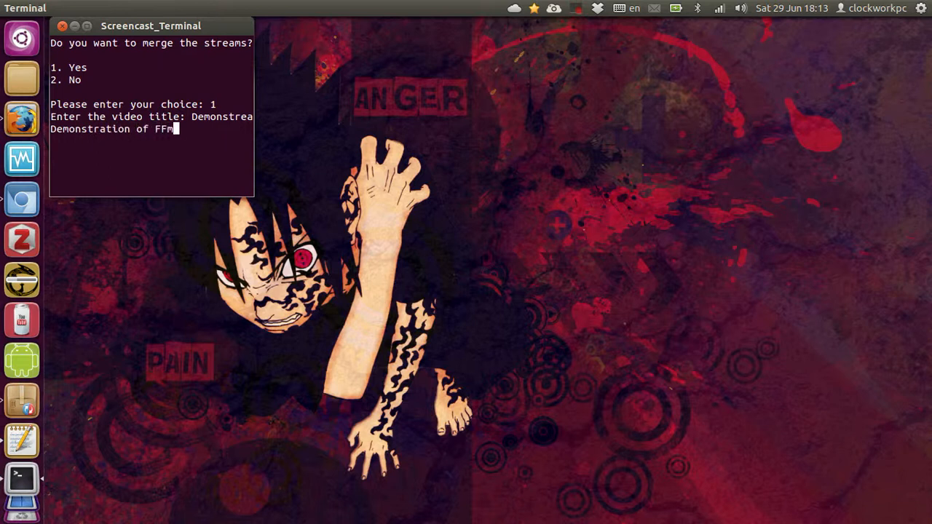
{"action": "type", "text": "peg"}
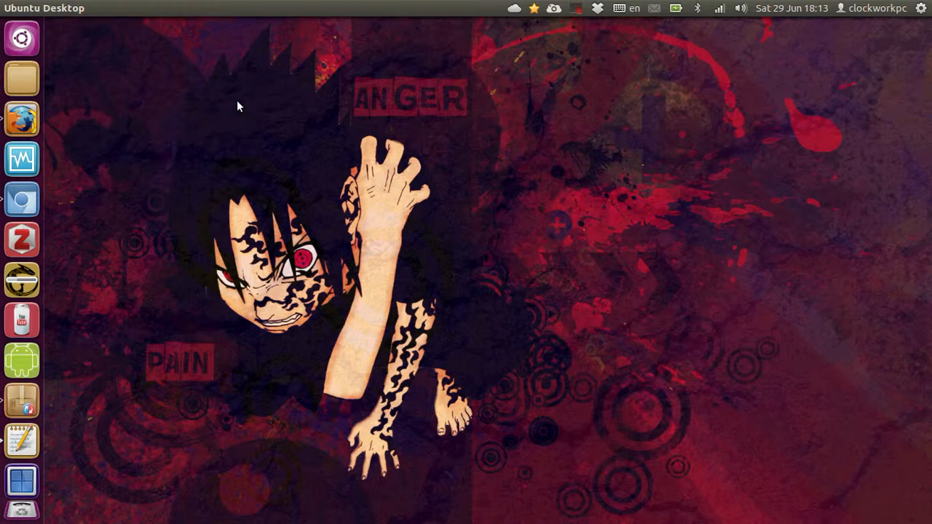
{"action": "mouse_move", "coordinate": [22, 79]}
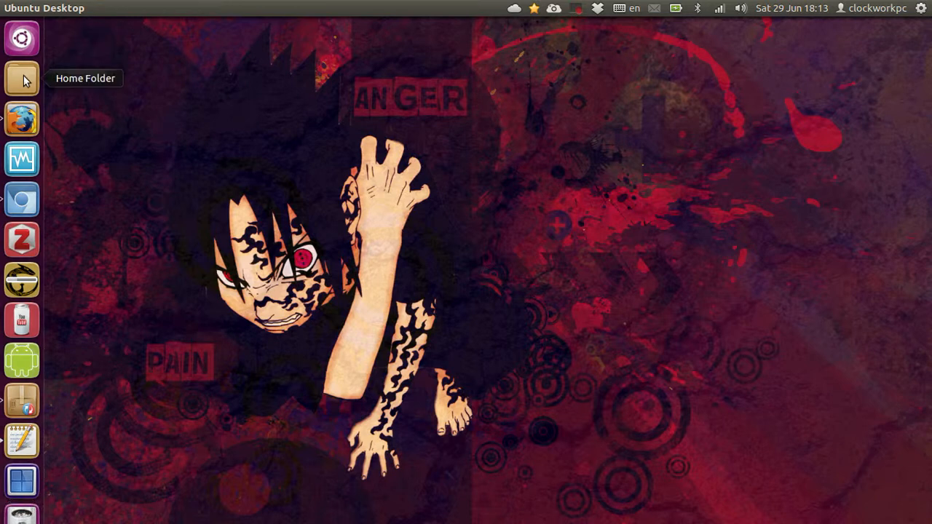
- Open the home folder from the Unity launcher
{"action": "left_click", "coordinate": [22, 79]}
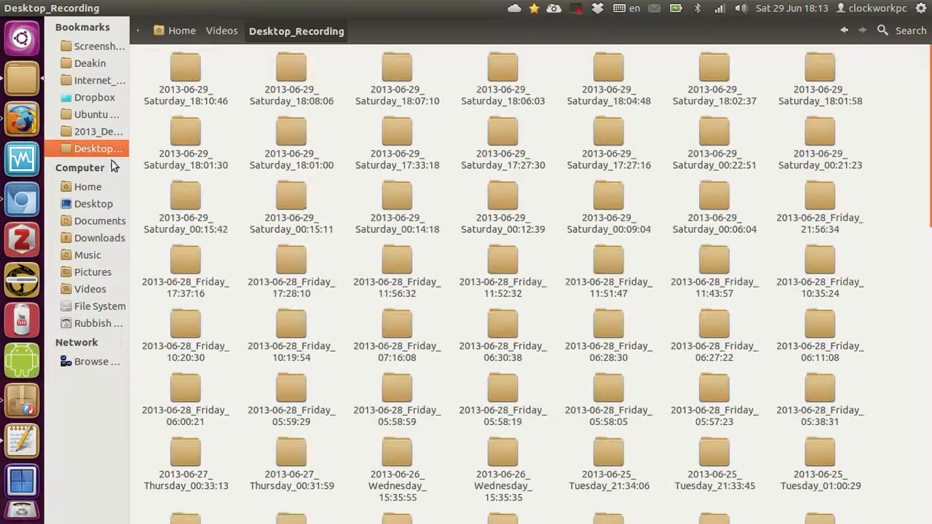
- Open the 2013-06-29_Saturday_18:10:46 folder and look through its mp4, mp3 and txt files
{"action": "left_click", "coordinate": [186, 70]}
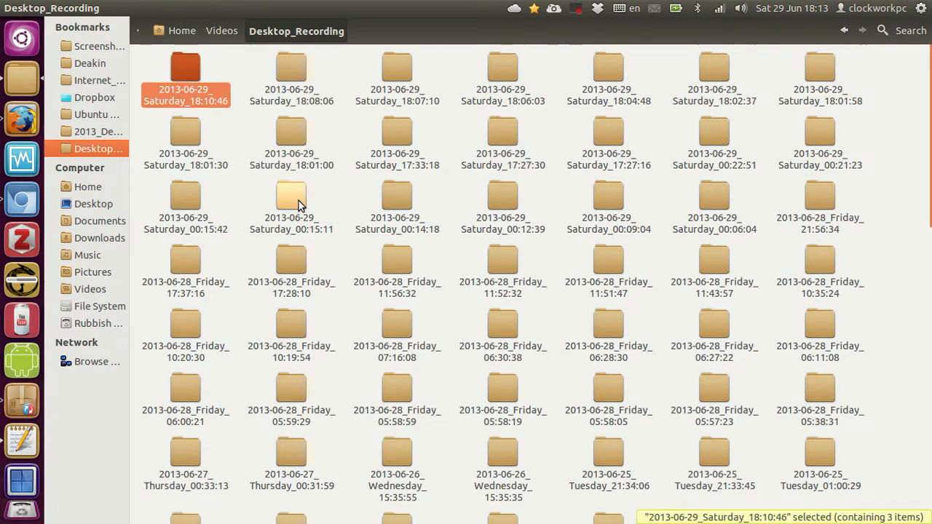
{"action": "double_click", "coordinate": [184, 70]}
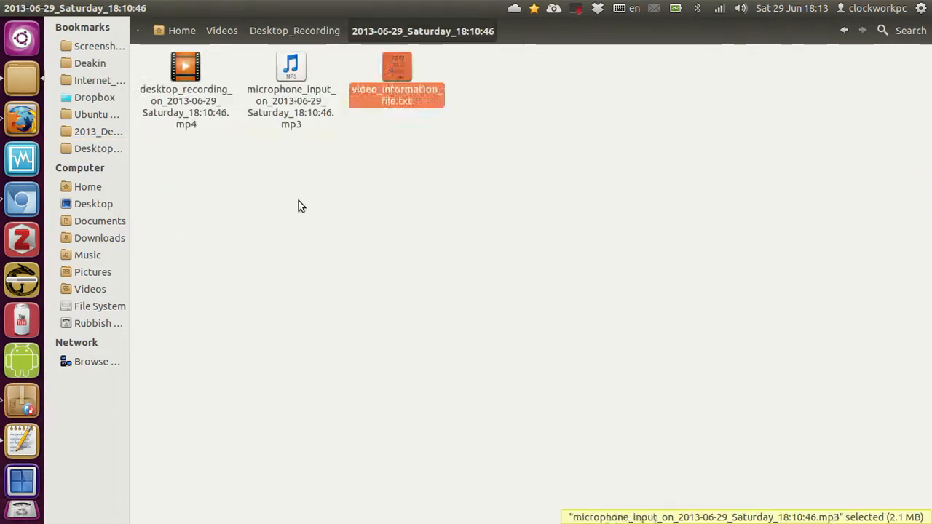
{"action": "left_click", "coordinate": [186, 76]}
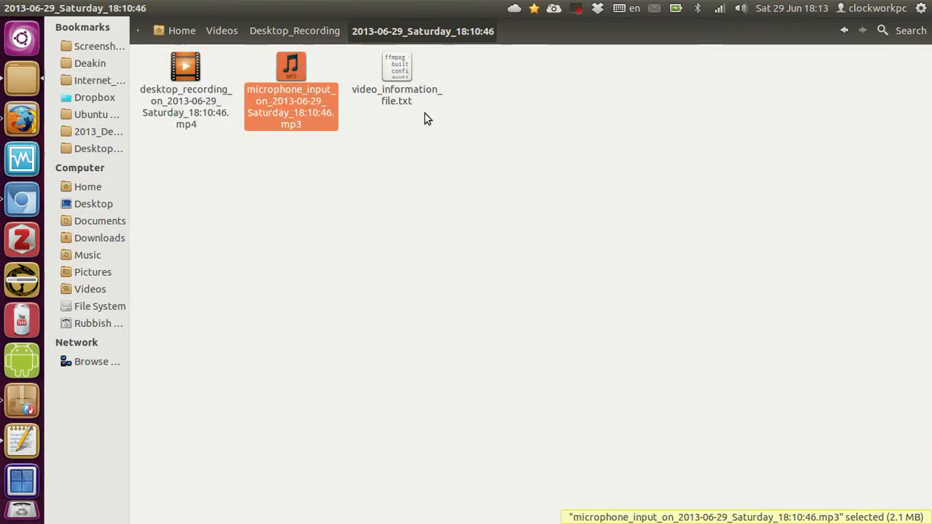
{"action": "left_click", "coordinate": [445, 123]}
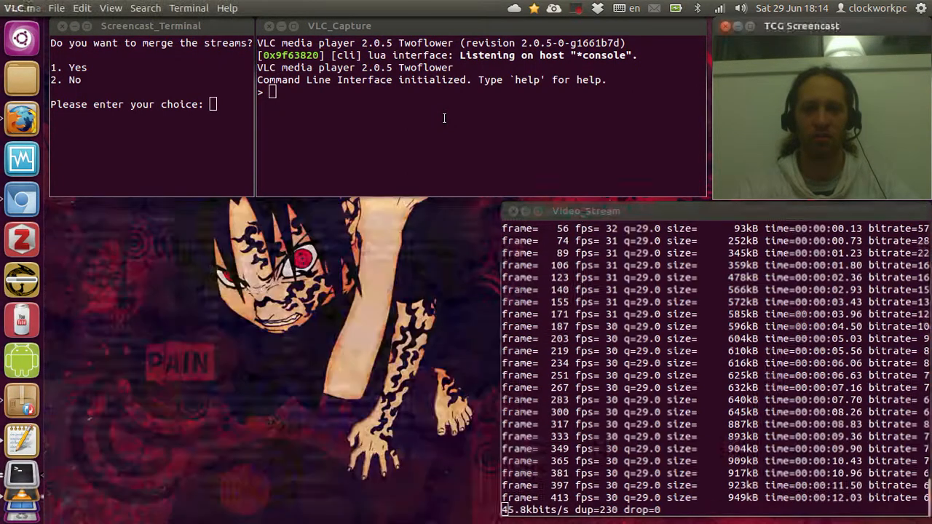
- Quit the VLC capture and answer 1 at the merge prompt to merge the streams
{"action": "type", "text": "quit"}
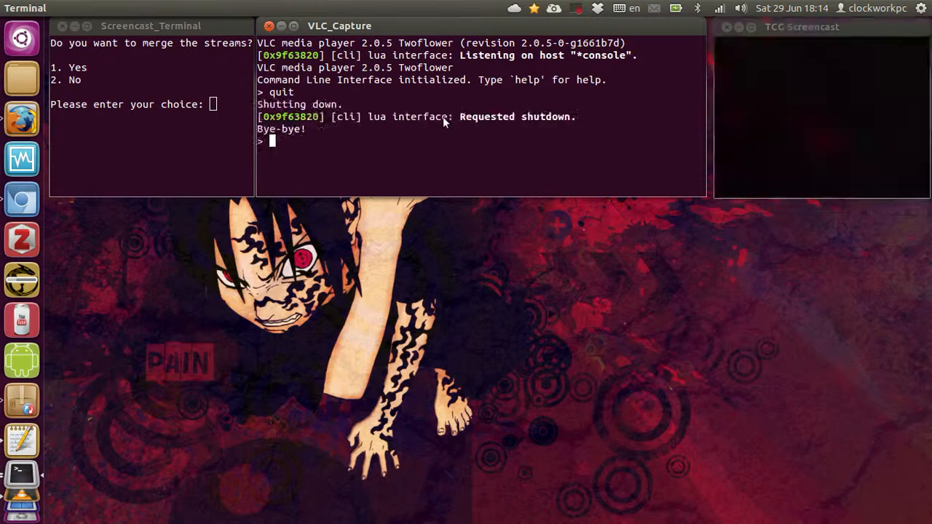
{"action": "type", "text": "1"}
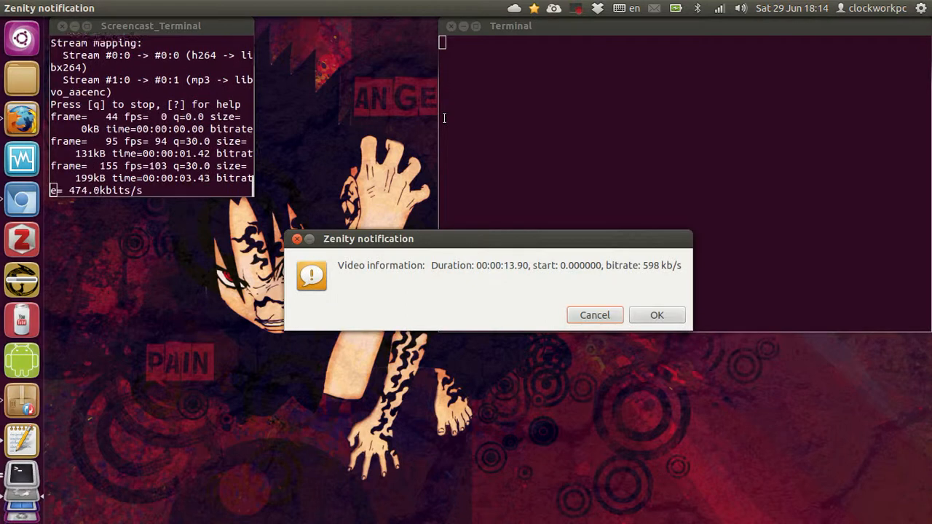
- Dismiss the video information notice and answer 1 to confirm the screencast is done
{"action": "left_click_drag", "start_coordinate": [368, 239], "coordinate": [390, 133]}
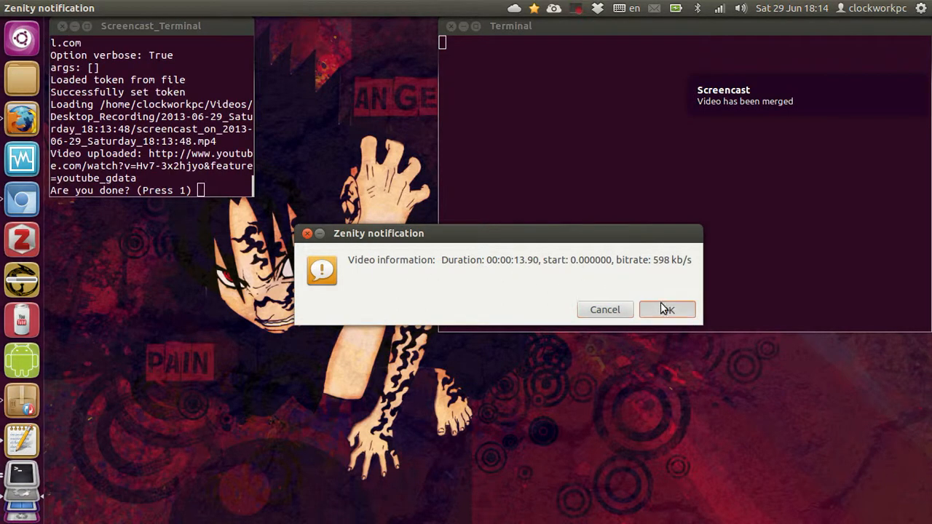
{"action": "left_click", "coordinate": [666, 309]}
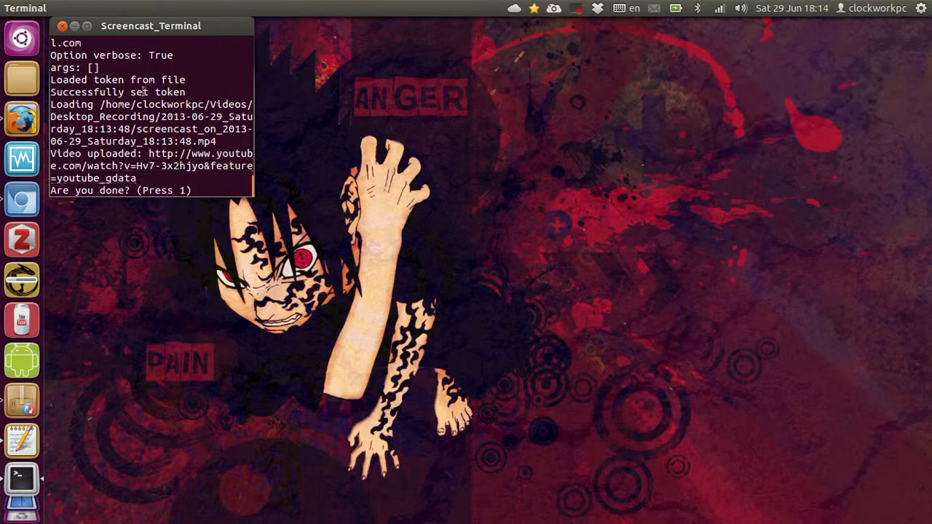
{"action": "type", "text": "1"}
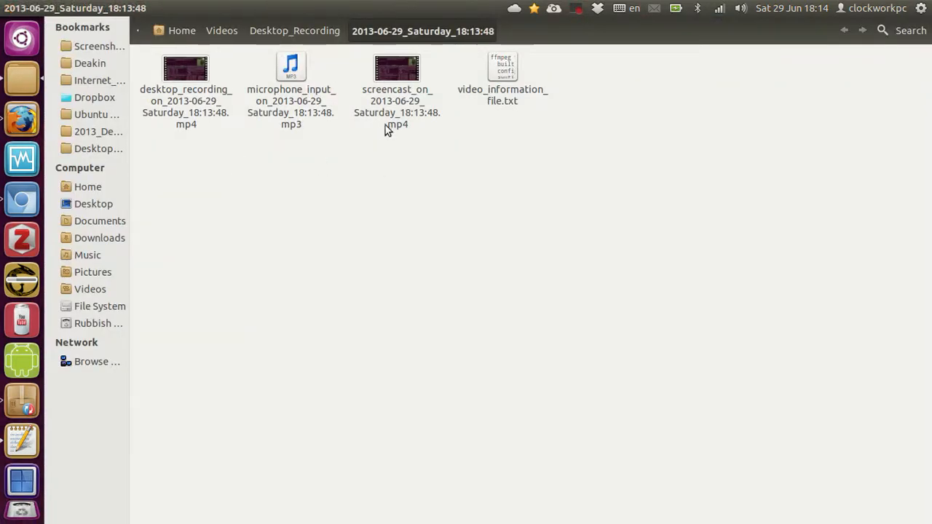
- Open the 2013-06-29_Saturday_18:13:48 folder and select the merged screencast_on mp4
{"action": "left_click", "coordinate": [186, 70]}
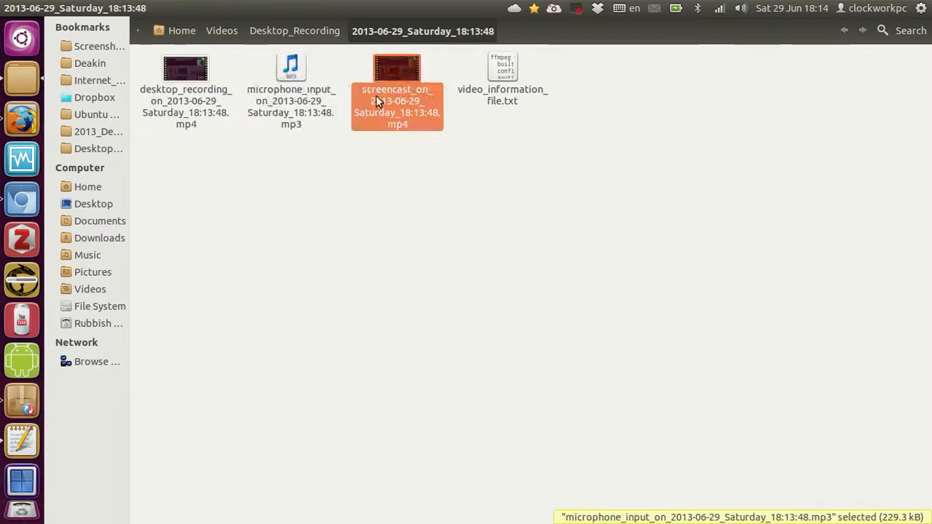
{"action": "left_click", "coordinate": [501, 79]}
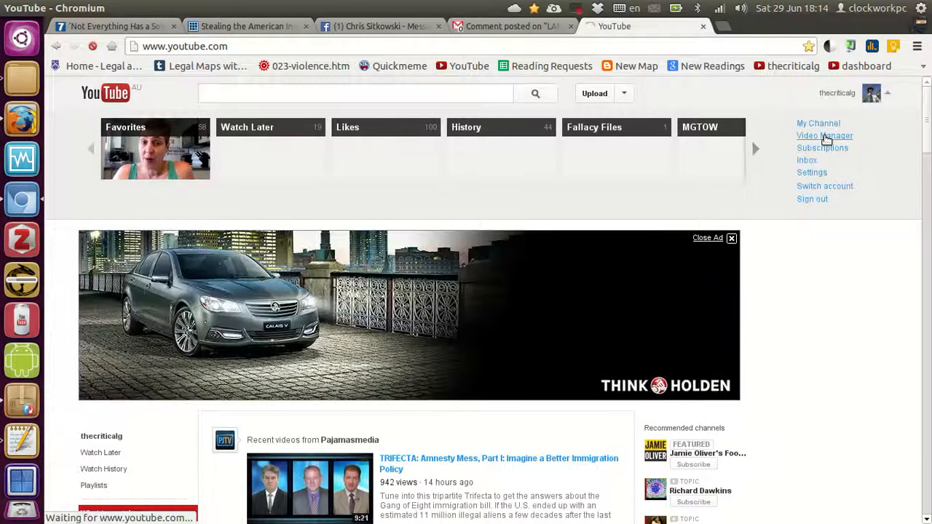
- Delete the just-uploaded Demo video from the Video Manager uploads list
{"action": "left_click", "coordinate": [824, 137]}
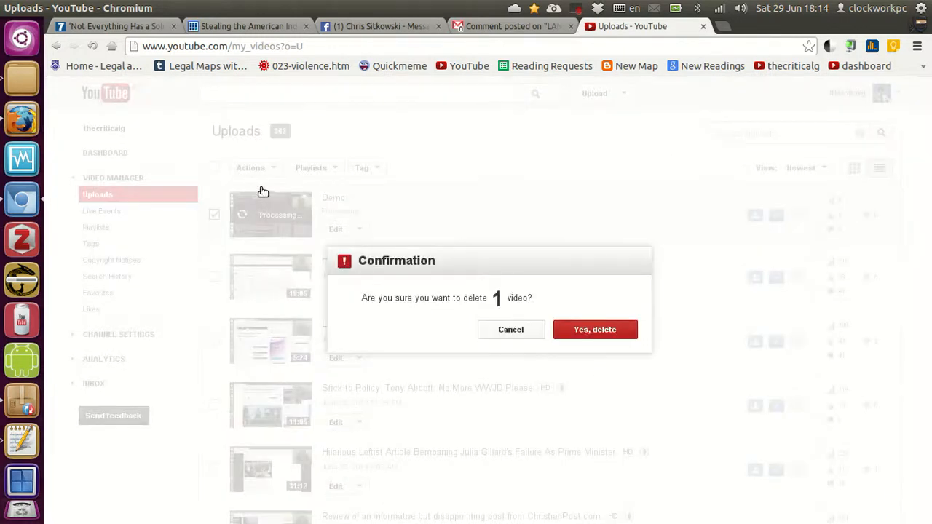
{"action": "left_click", "coordinate": [594, 329]}
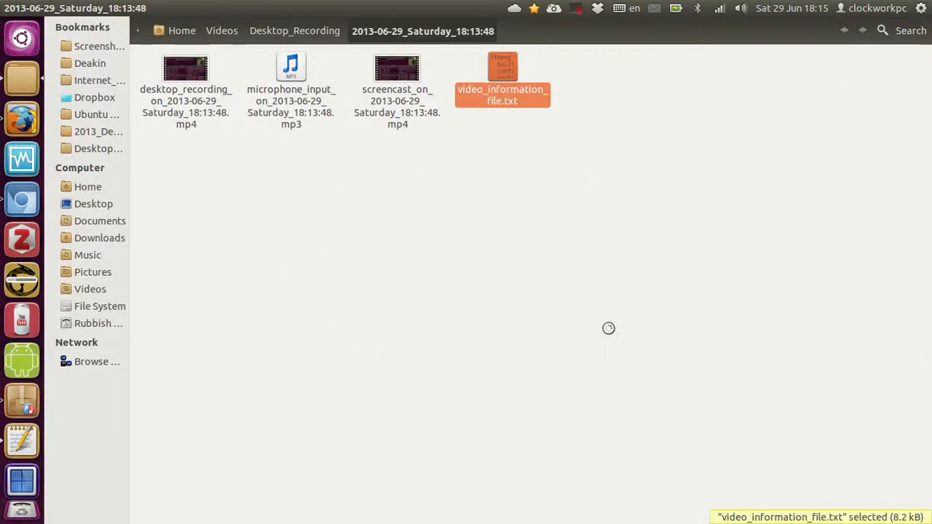
- Open video_information_file.txt in gedit and read its ffmpeg version and configuration
{"action": "double_click", "coordinate": [501, 80]}
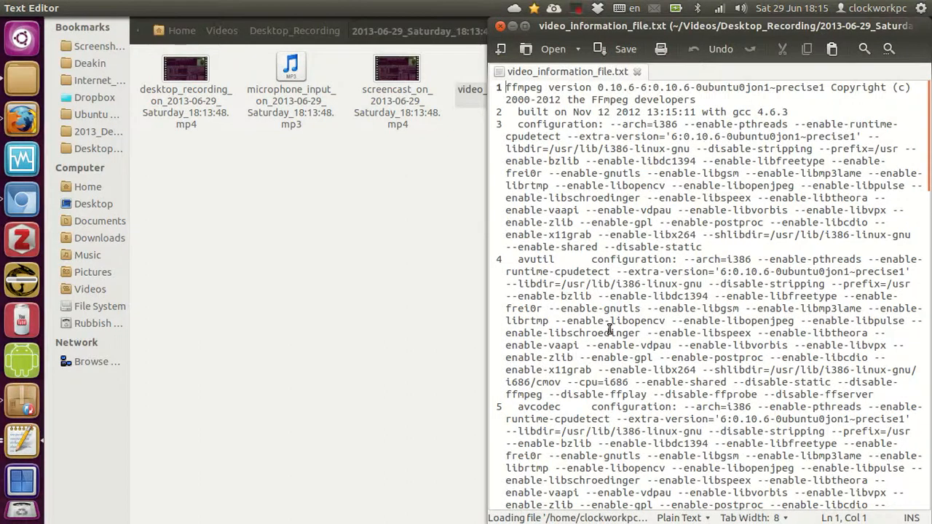
{"action": "scroll", "scroll_direction": "down", "scroll_amount": 3}
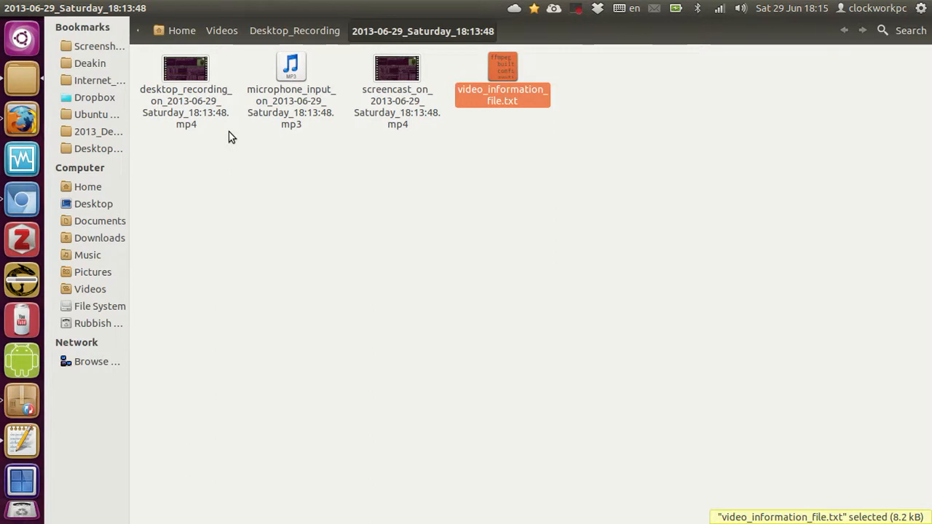
{"action": "mouse_move", "coordinate": [326, 167]}
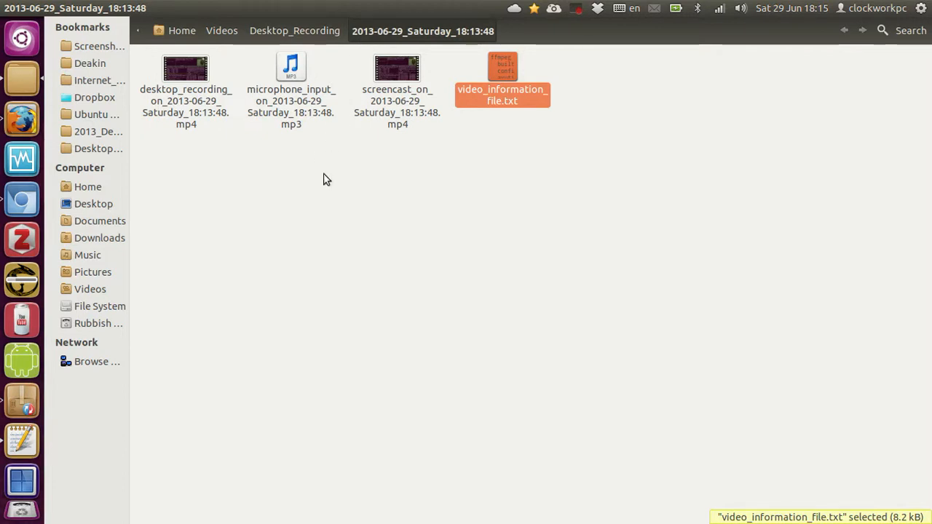
{"action": "mouse_move", "coordinate": [224, 140]}
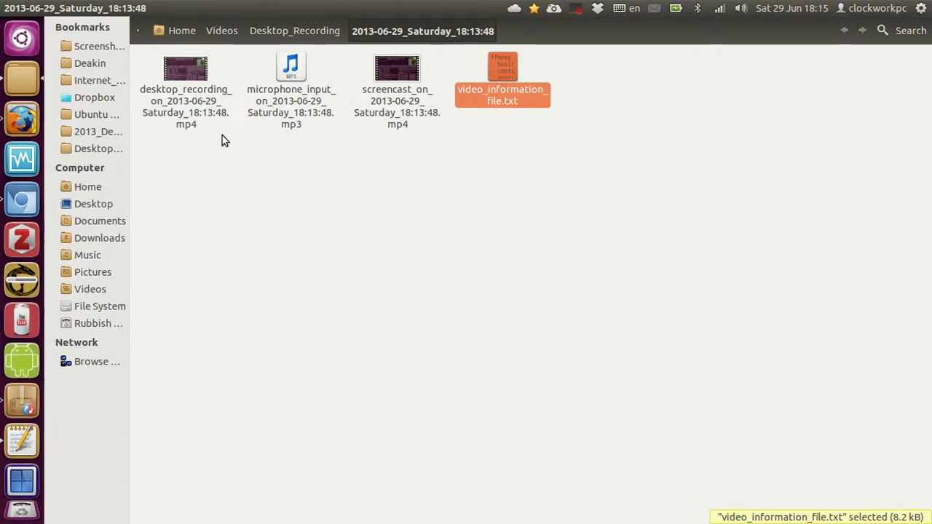
{"action": "mouse_move", "coordinate": [306, 307]}
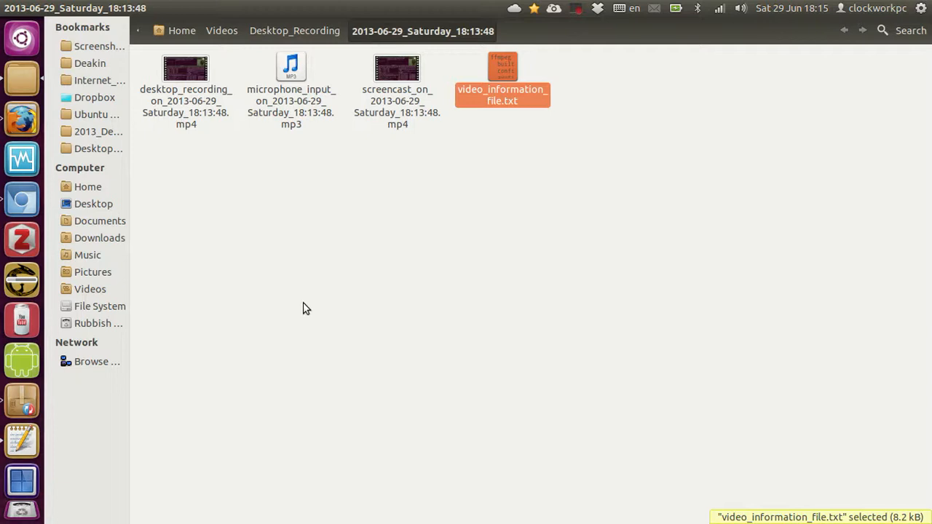
- Bring up the Kazam recording indicator menu with its Finish recording option
{"action": "left_click", "coordinate": [576, 9]}
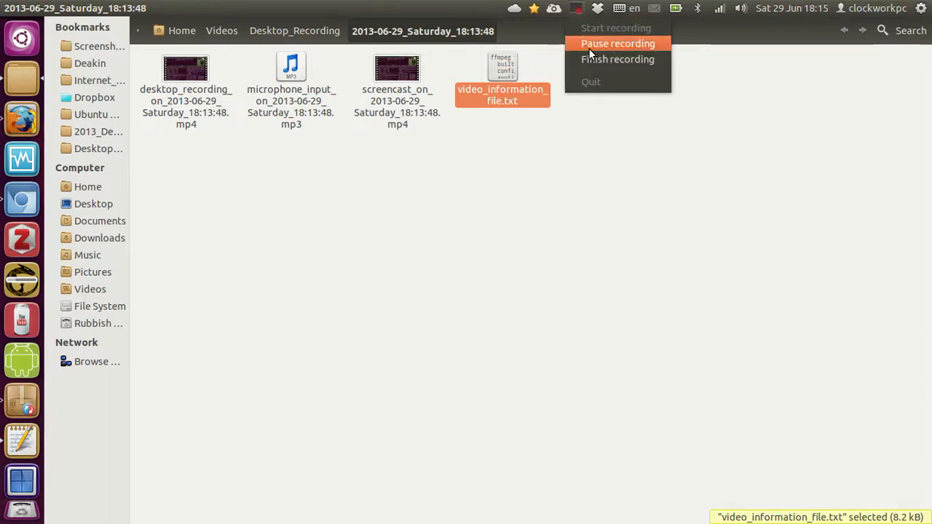